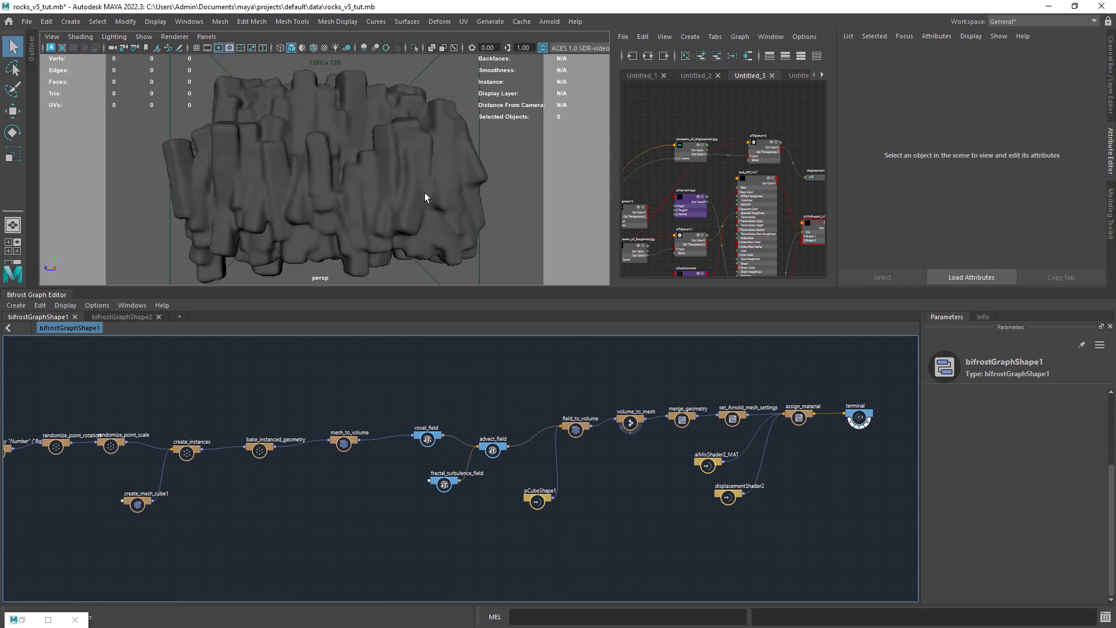
mouse_move(825, 422)
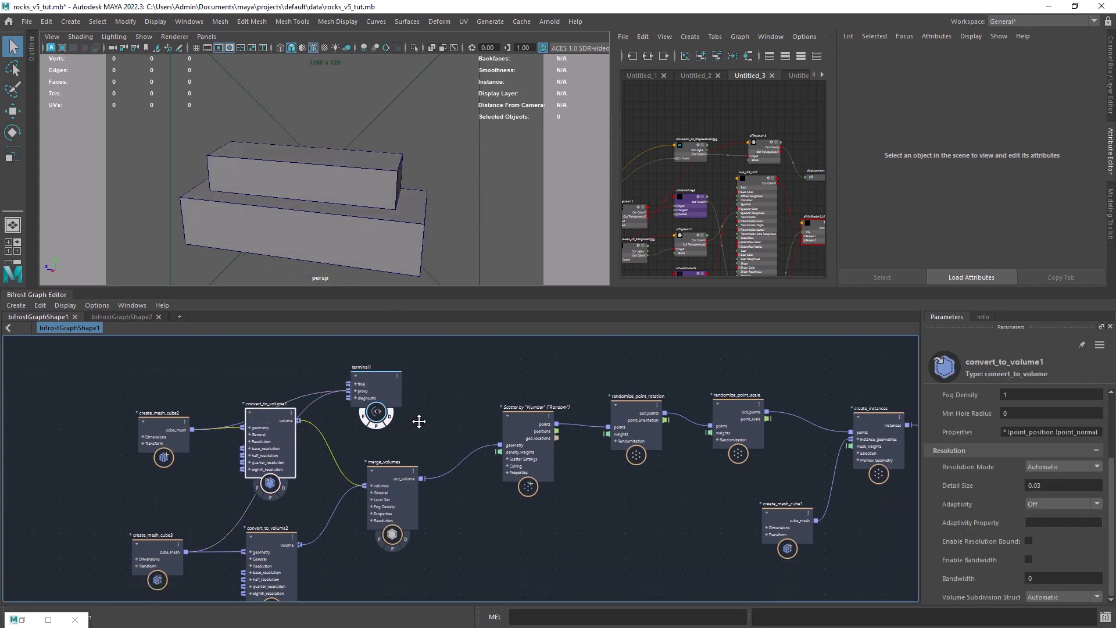
Inspect the point rotation and scale randomizers, then preview the create_mesh_cube1 tall box
left_click(269, 535)
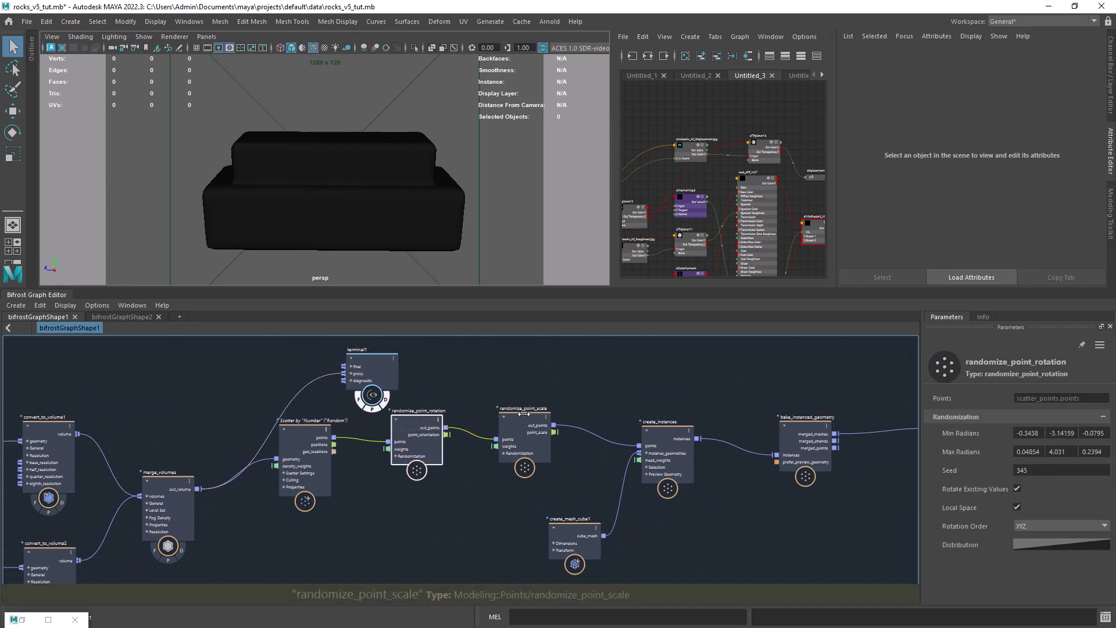
left_click(520, 410)
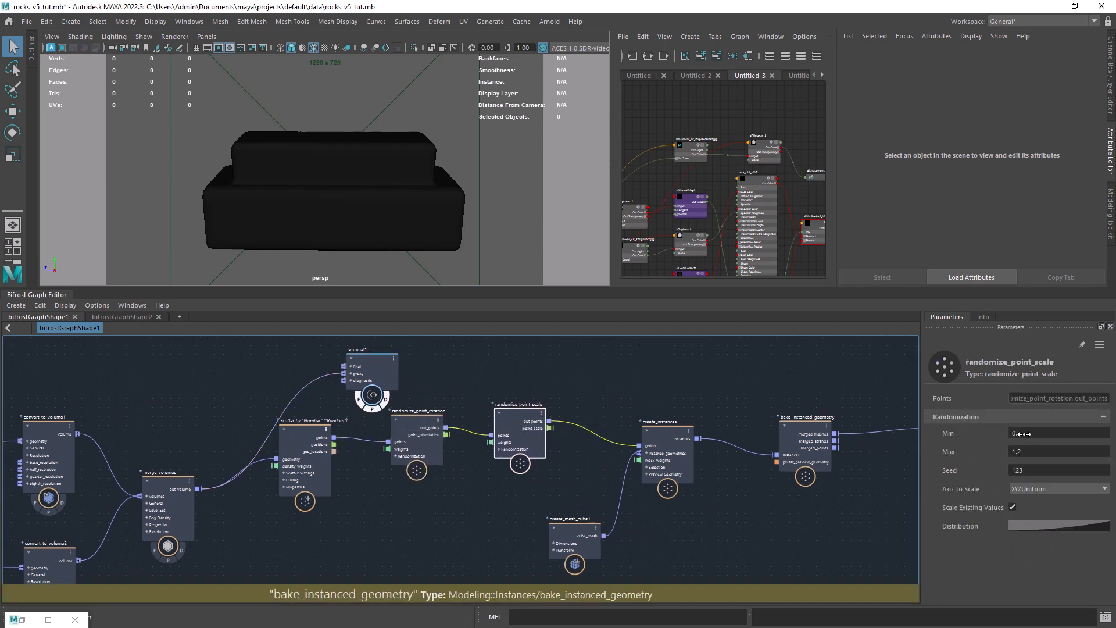
left_click(662, 421)
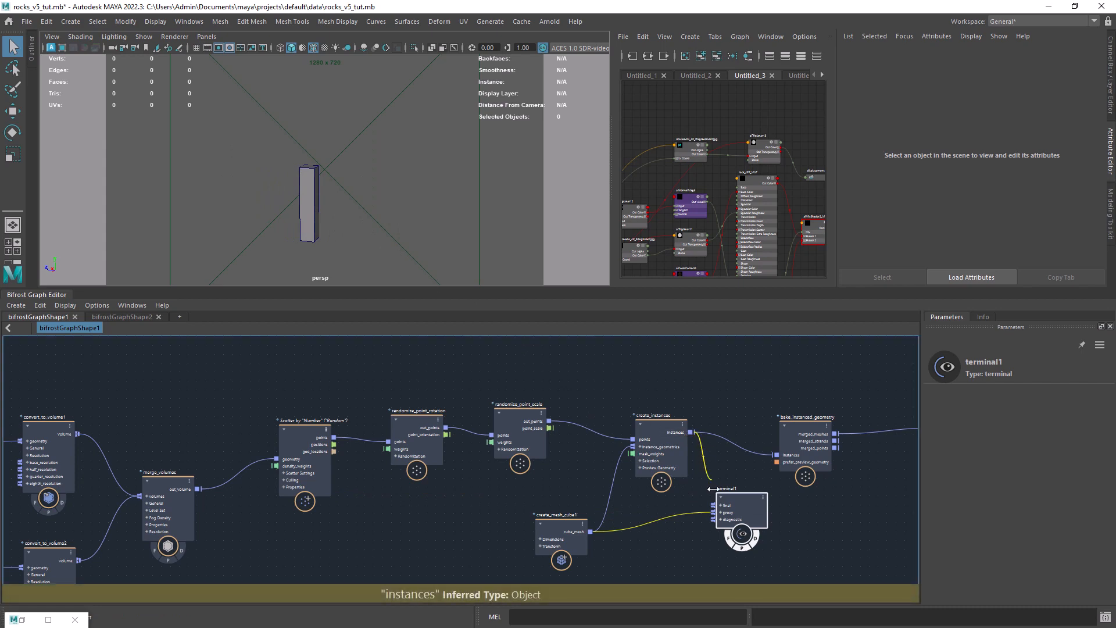
Connect mesh_to_volume to the terminal to preview the scattered, rotated box cluster
left_click(660, 414)
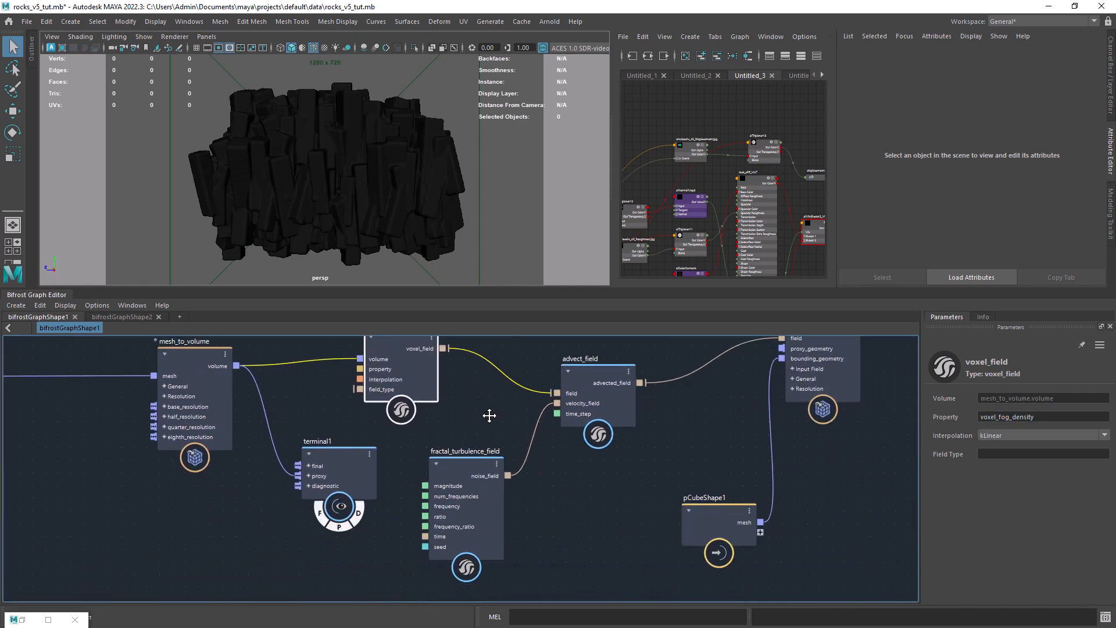
Check fractal_turbulence_field, then set advect_field Time Step to 0.5
left_click(462, 458)
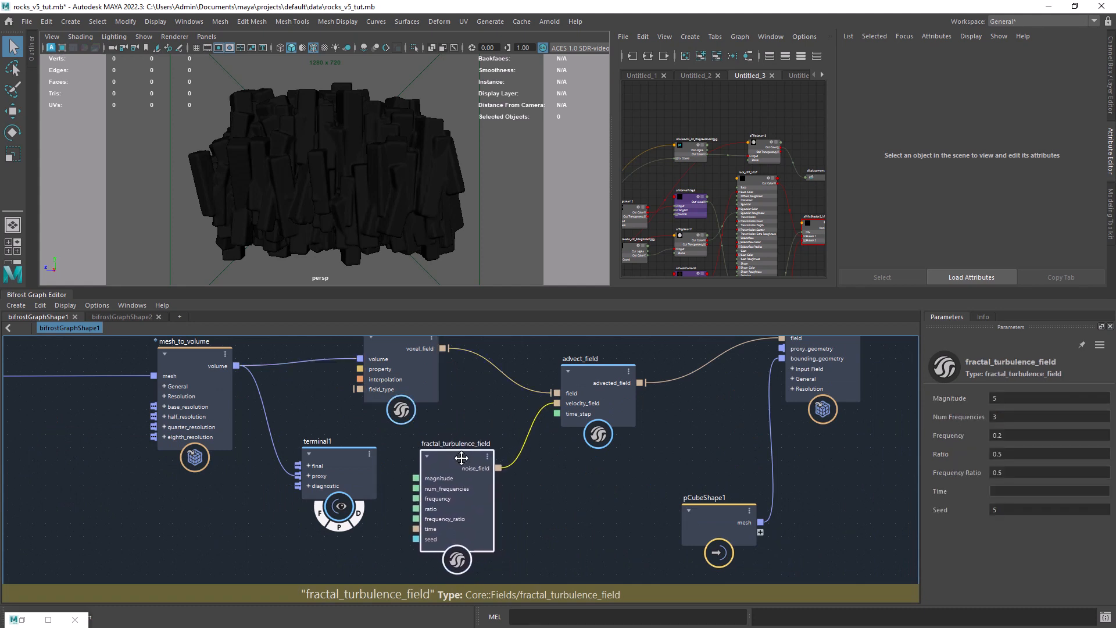
left_click(590, 358)
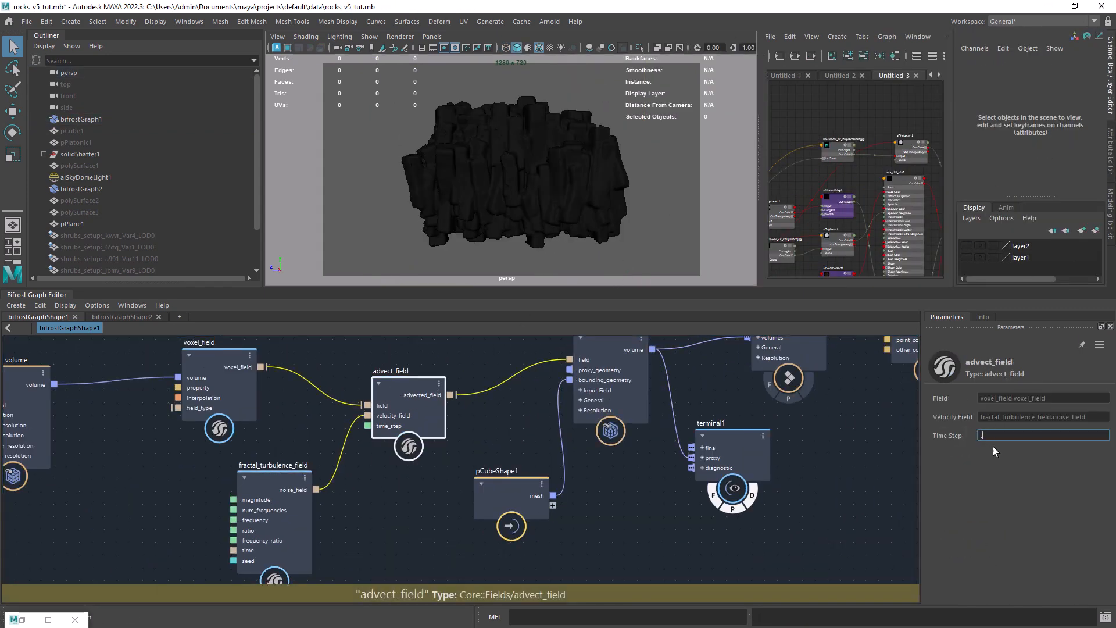
type("0.5")
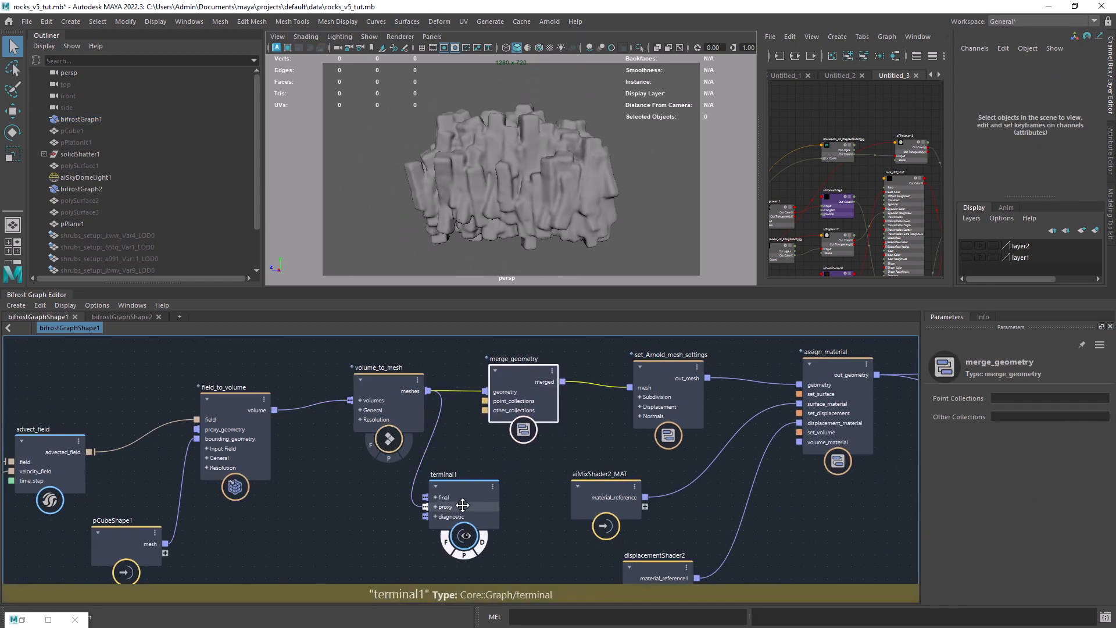
Give set_Arnold_mesh_settings 2 subdivision iterations, displacement height 1.1, and Disp Autobump on
left_click_drag(462, 495, 765, 469)
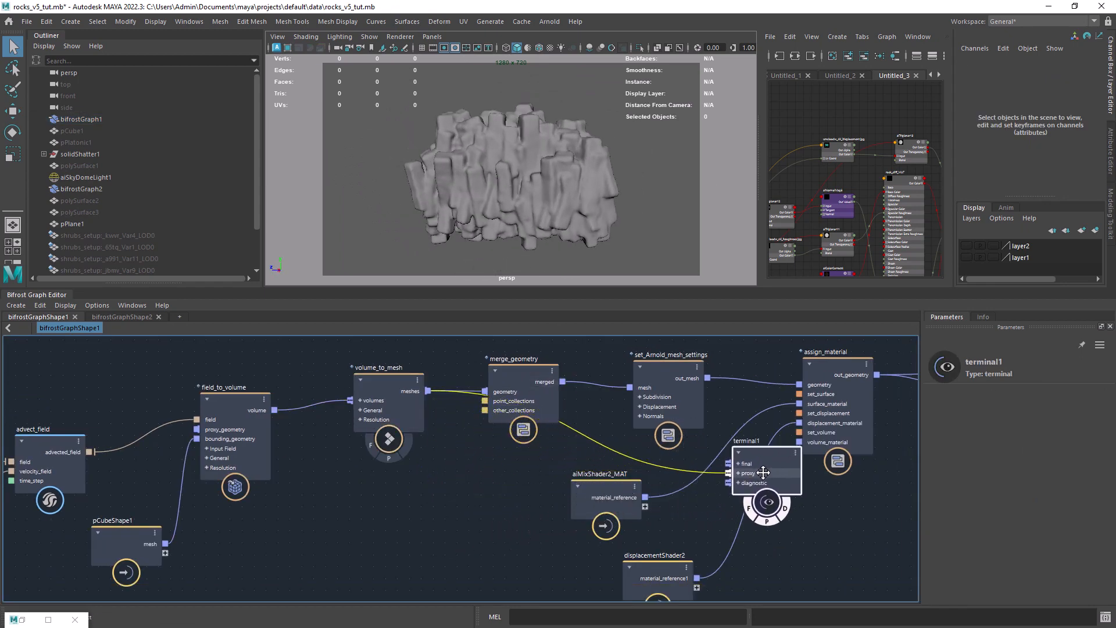
left_click(667, 354)
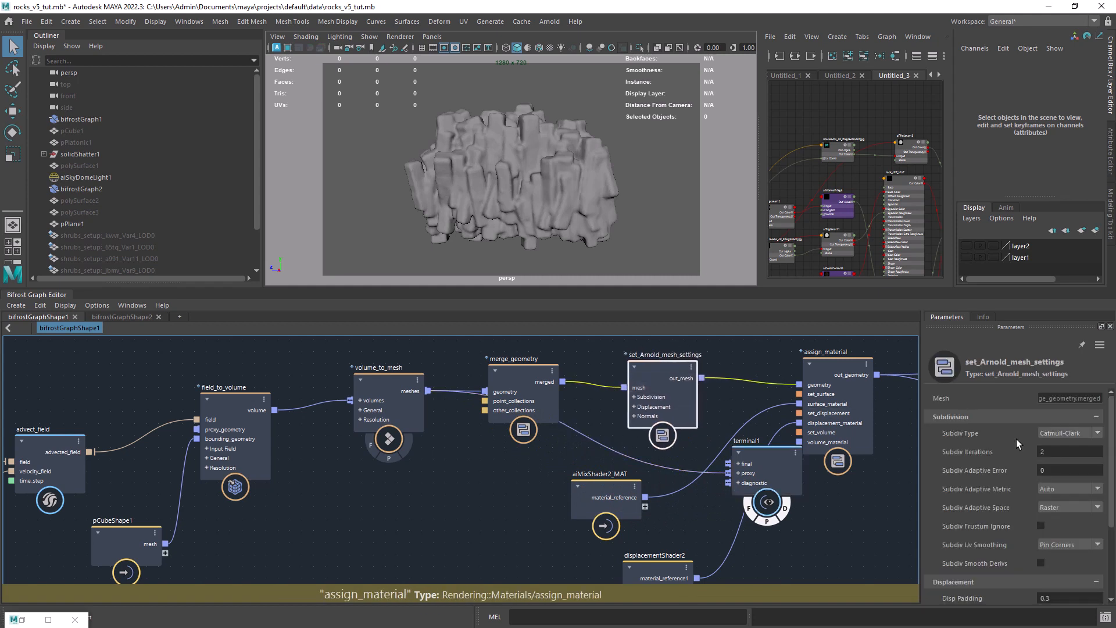
left_click(1069, 451)
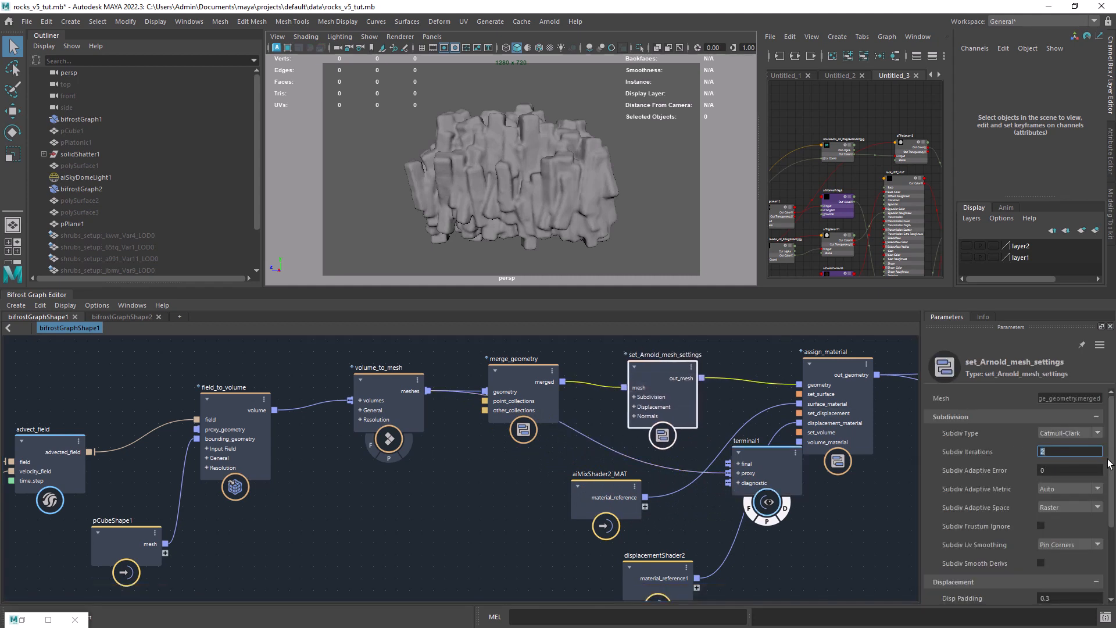
scroll("down", 3)
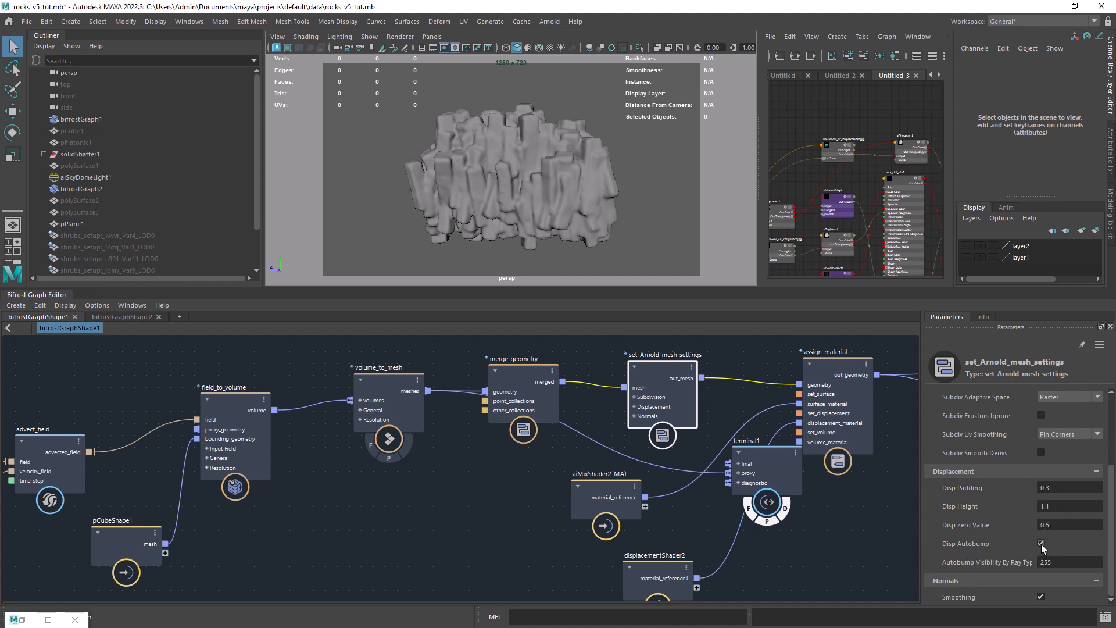
left_click(1040, 544)
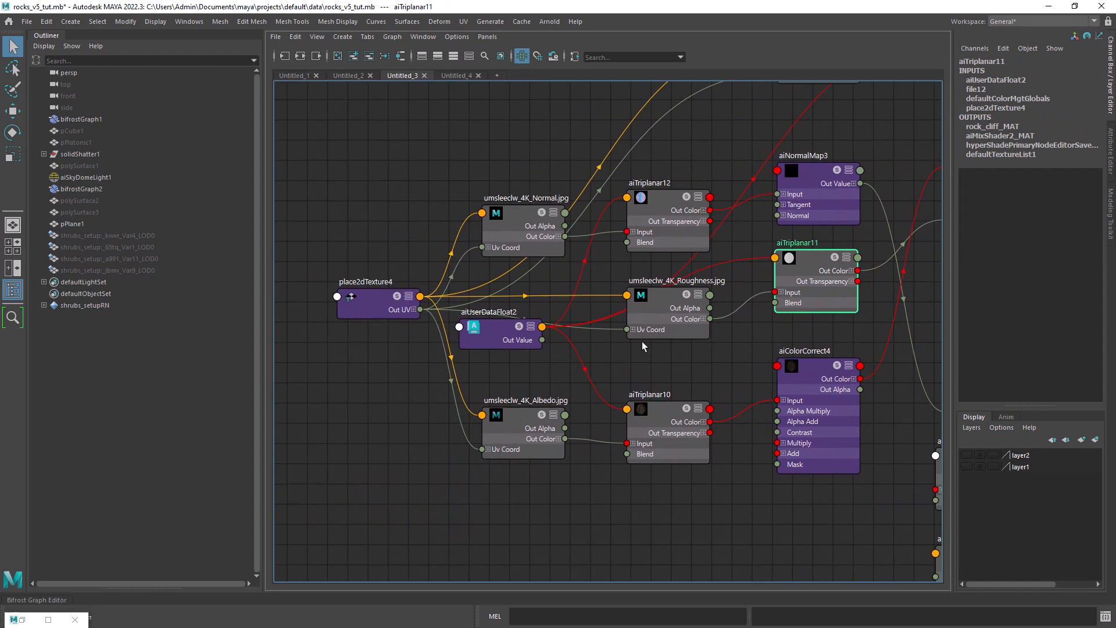
Open the grass material network and view file14's grass albedo image in FCheck
left_click(365, 305)
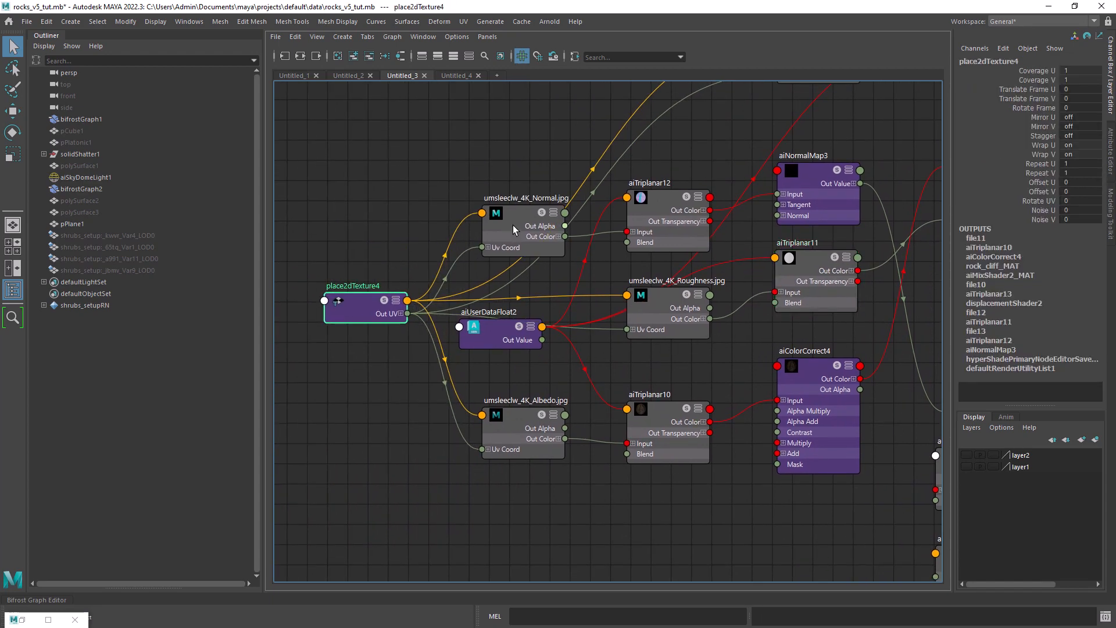
double_click(525, 431)
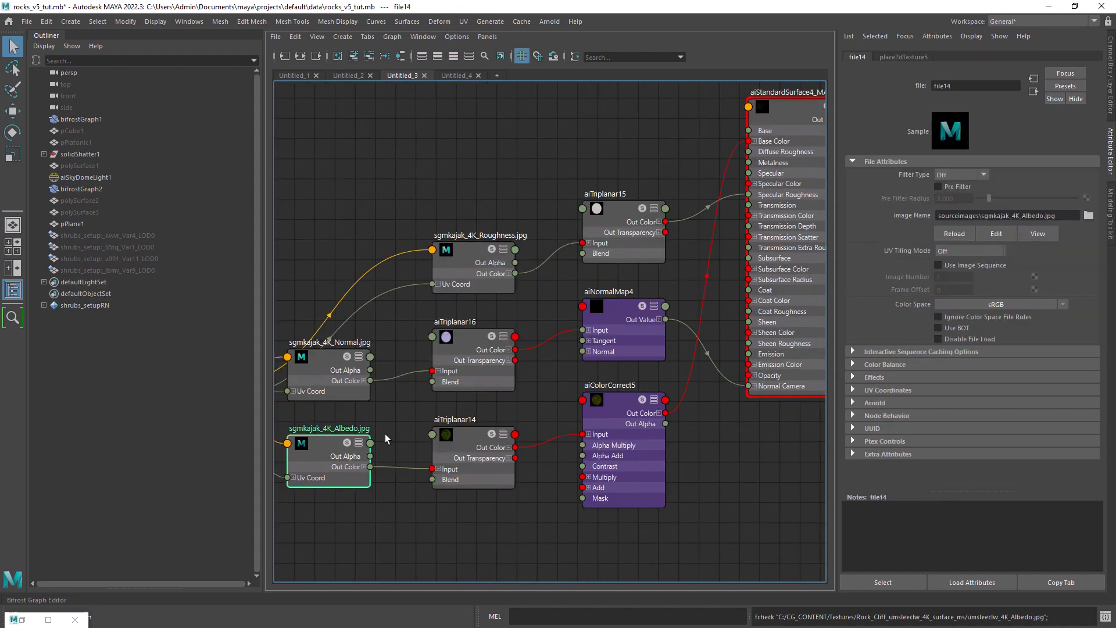
left_click(1037, 233)
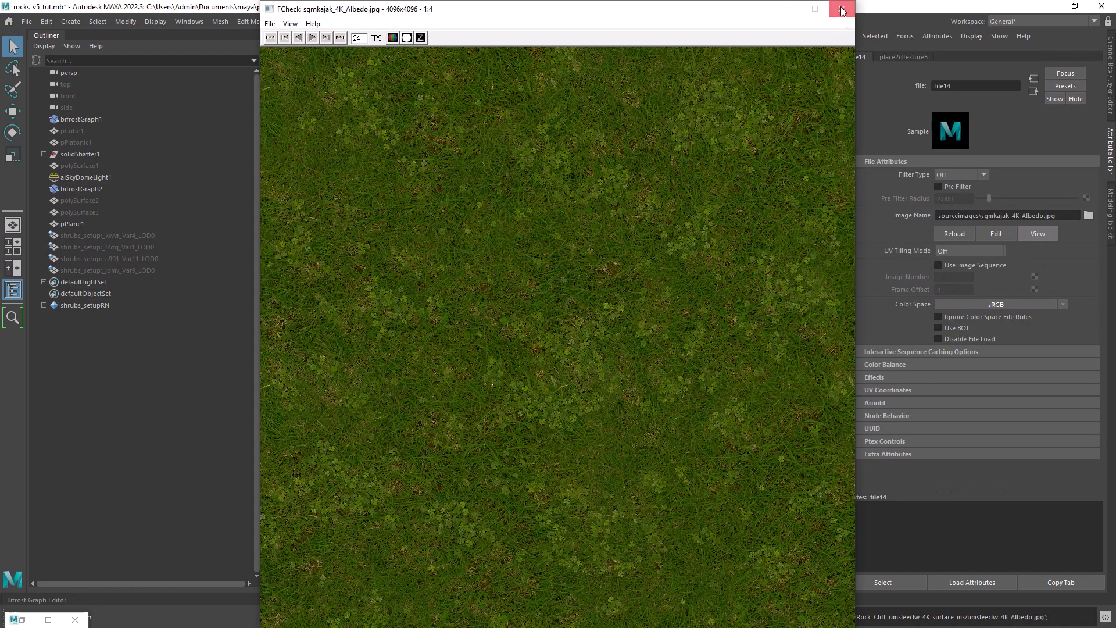
left_click(838, 9)
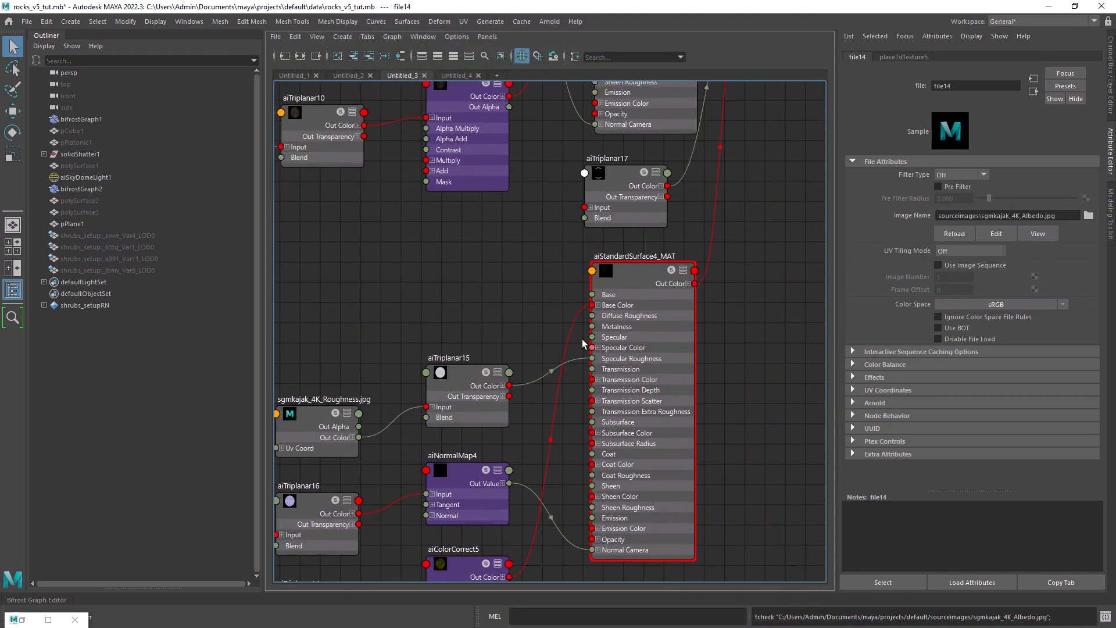
Enable Input Per Axis on aiTriplanar17, with dark Input and InputZ and light InputY
left_click(521, 385)
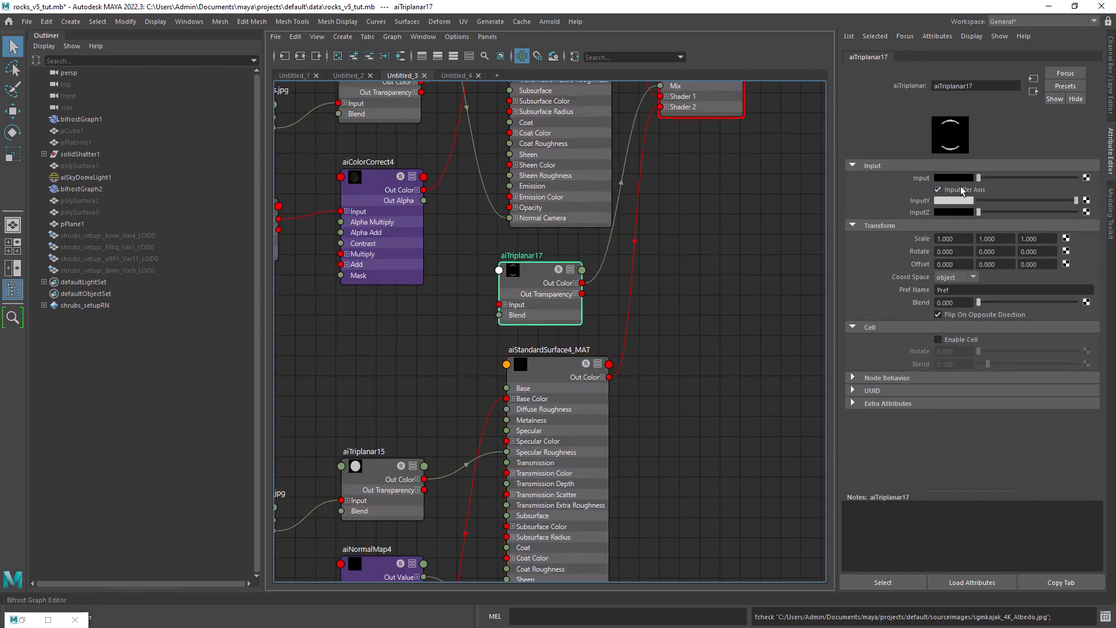
left_click(937, 189)
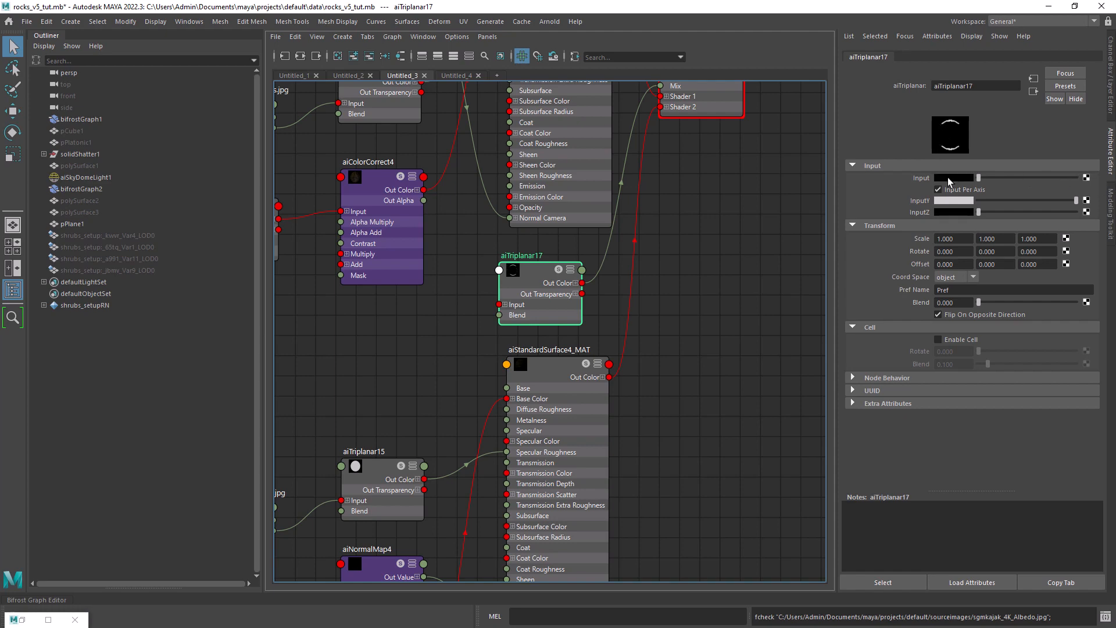
left_click(938, 189)
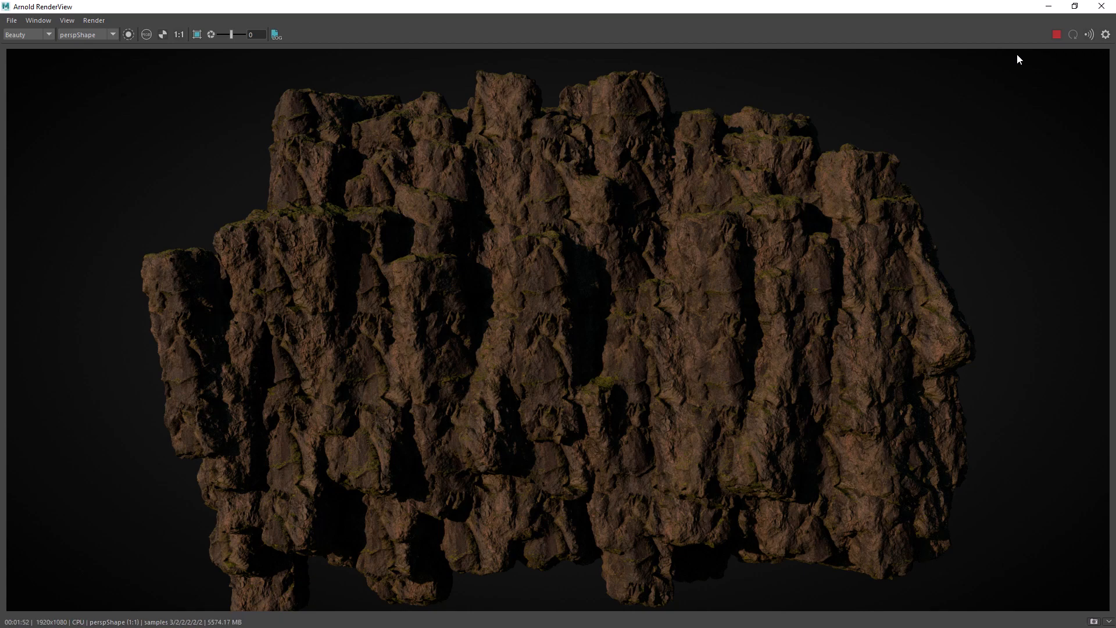
mouse_move(961, 199)
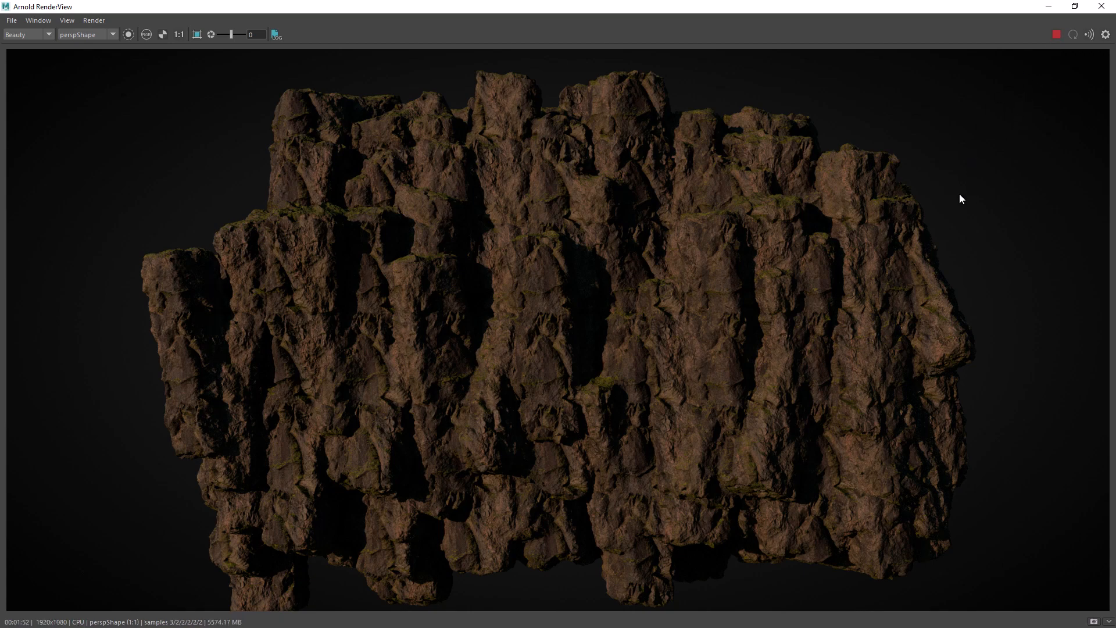
mouse_move(1016, 209)
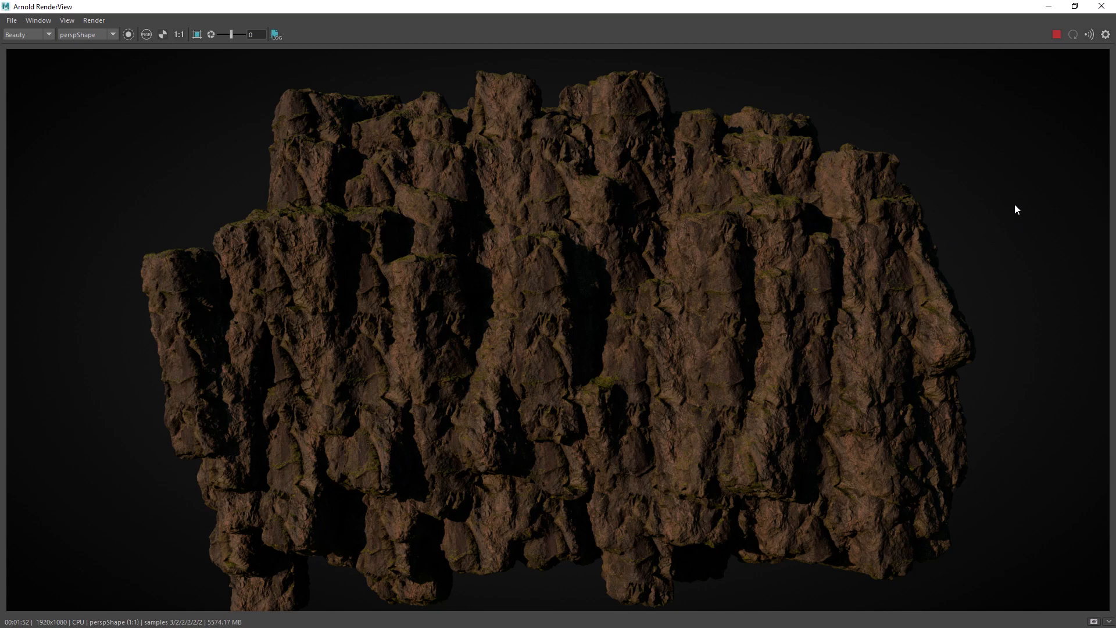